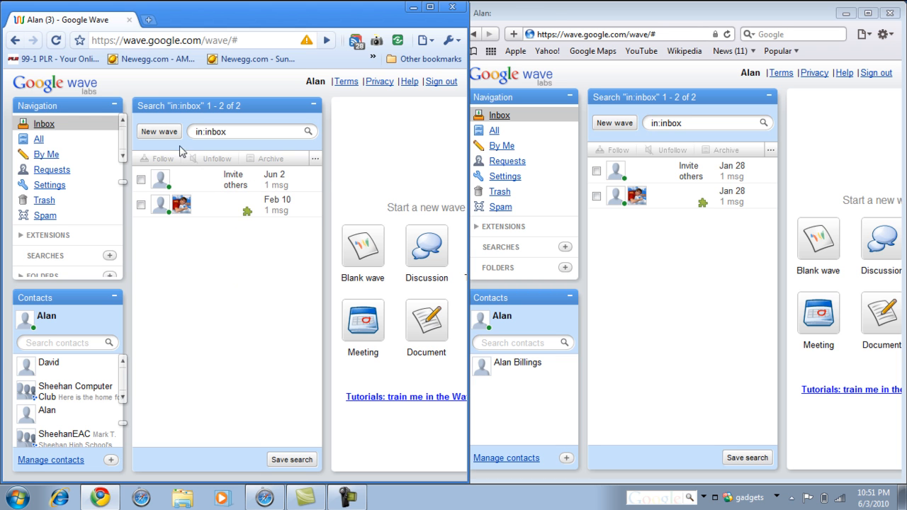
Start a new blank wave in the first account with the second account added as participant.
click(159, 132)
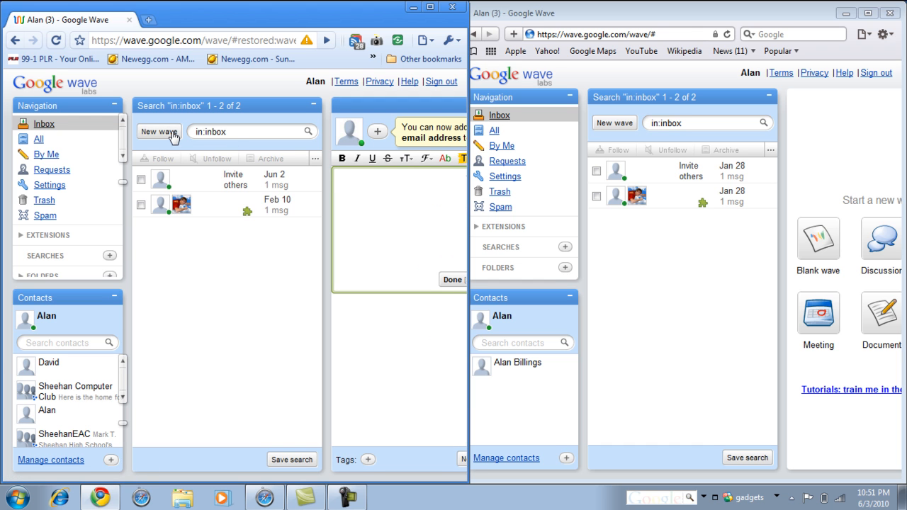
click(158, 132)
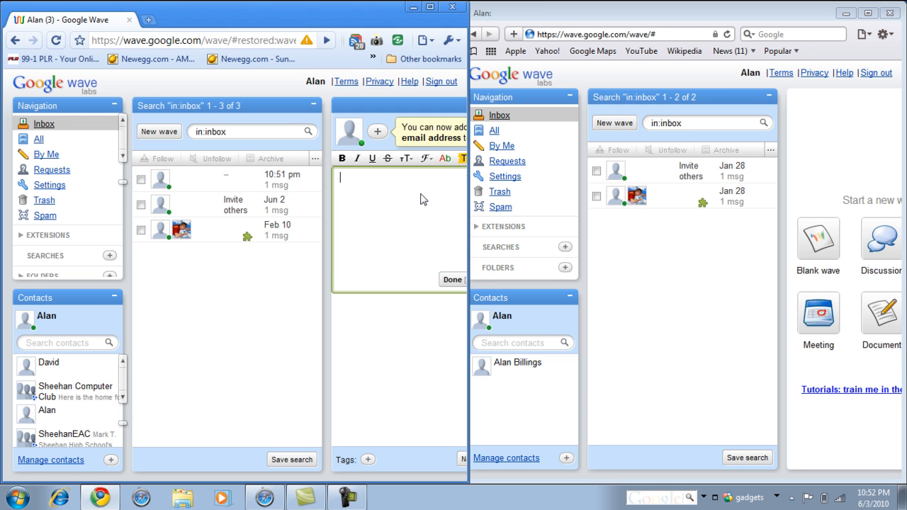
click(377, 131)
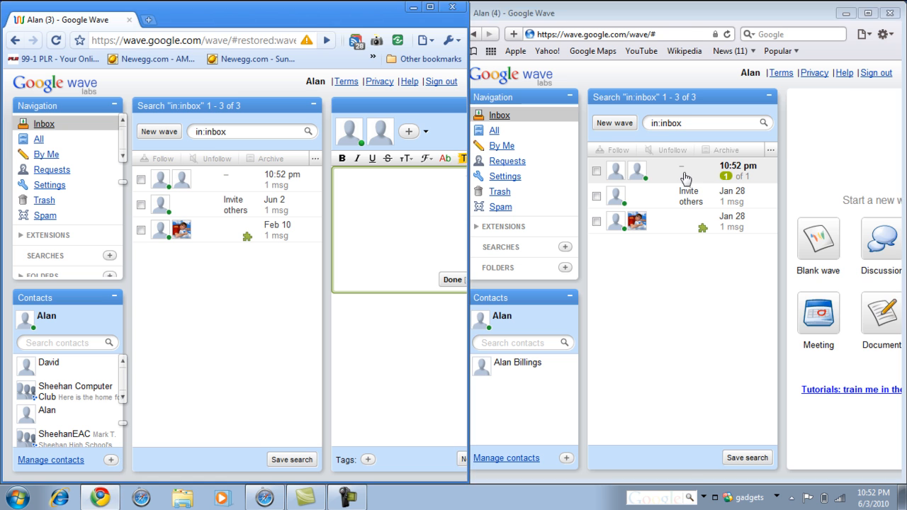
Write the opening message 'hi how are you', correcting the misspelled 'hie' to 'hi'.
click(680, 172)
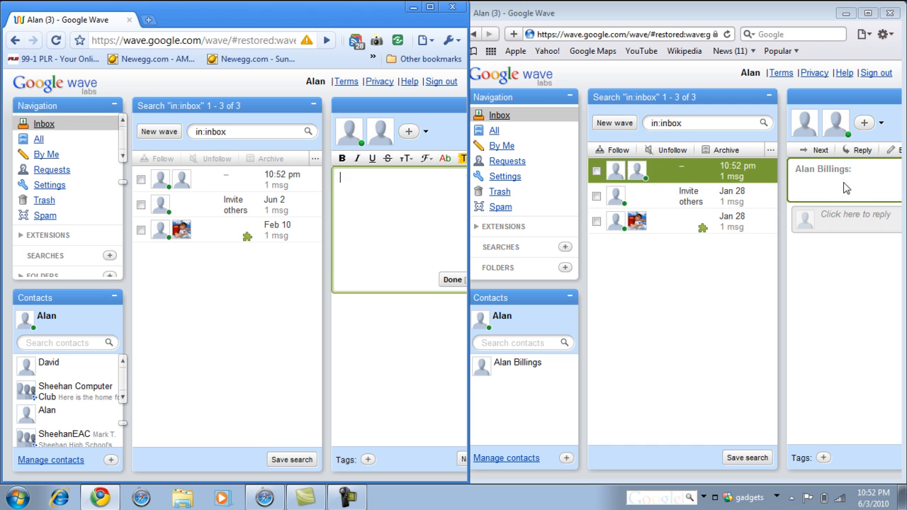
mouse_move(616, 190)
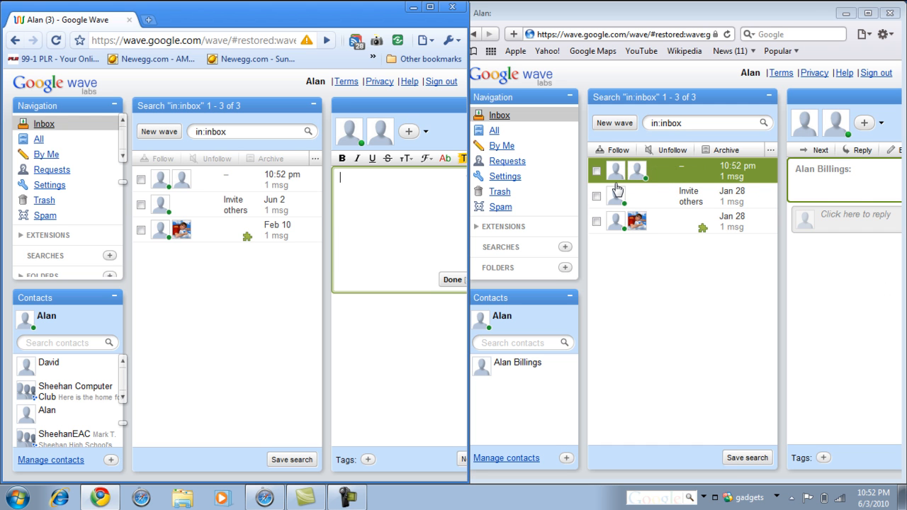
text(hie how are y)
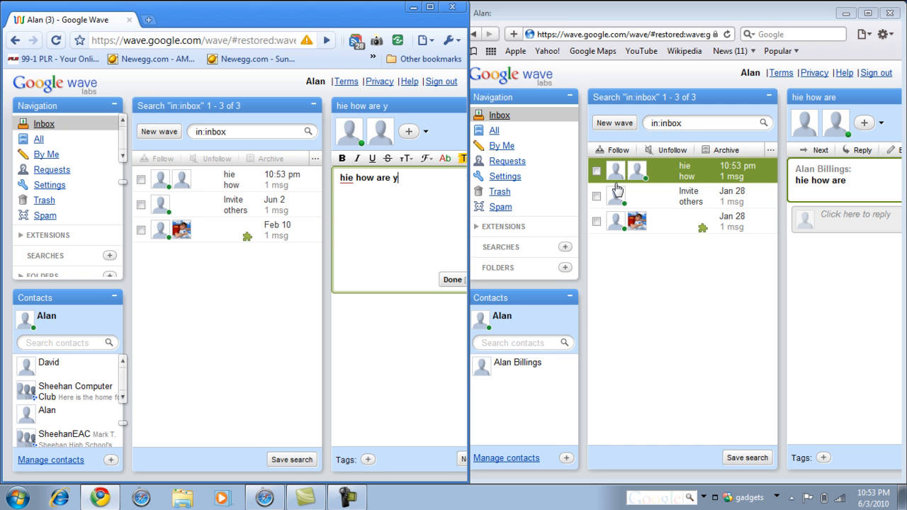
text(ou)
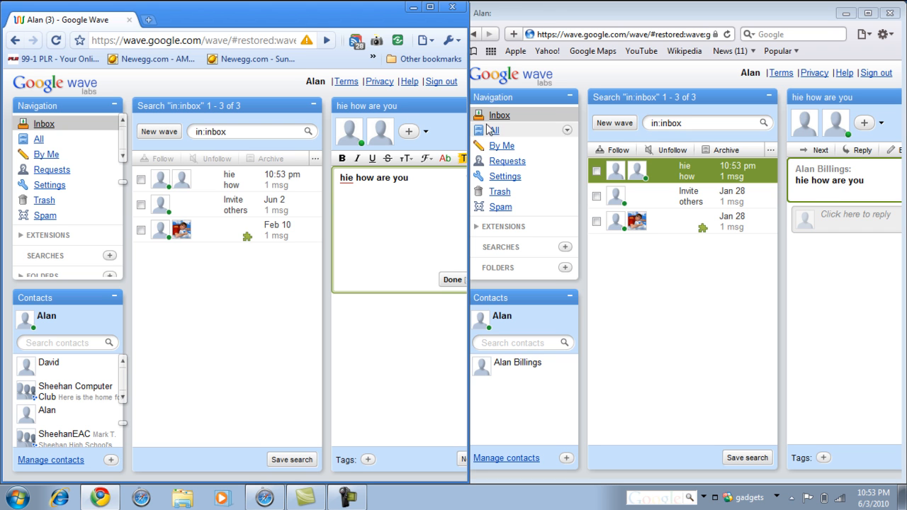
click(346, 177)
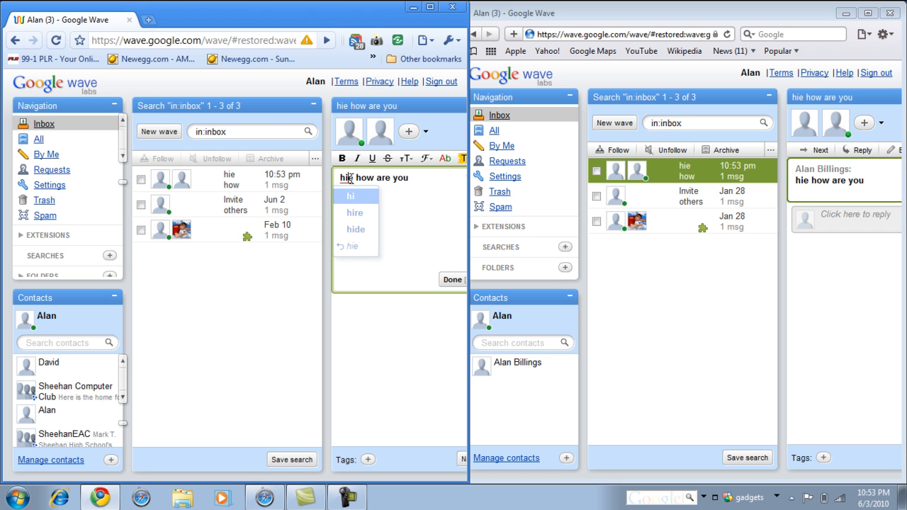
click(350, 196)
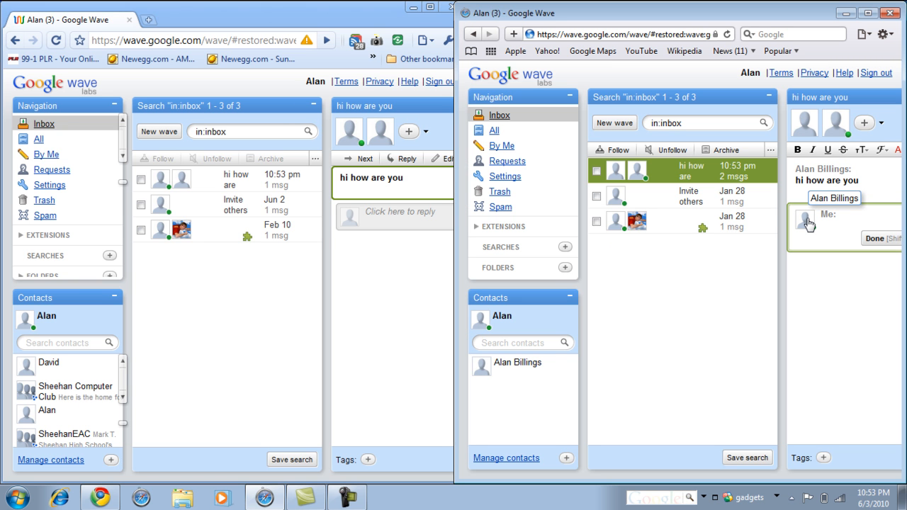
Reply 'fine, u' from the second account.
text(fine,)
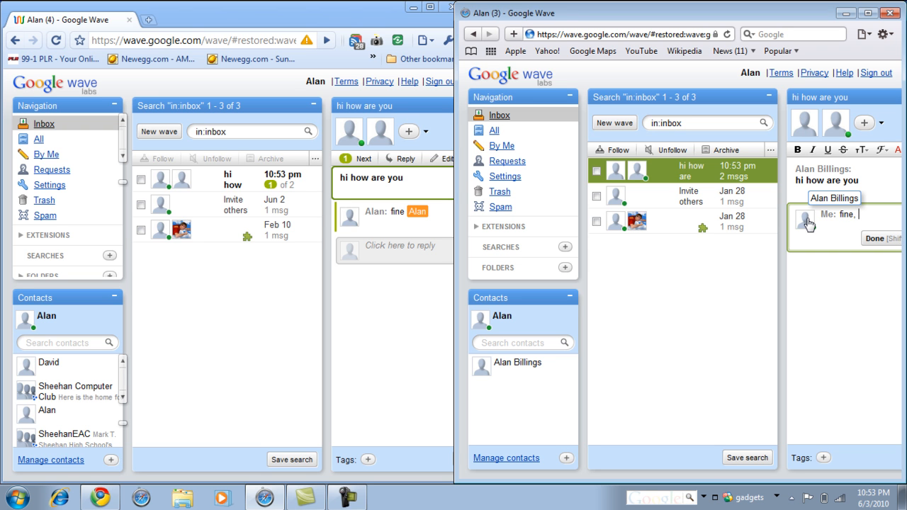
text(u)
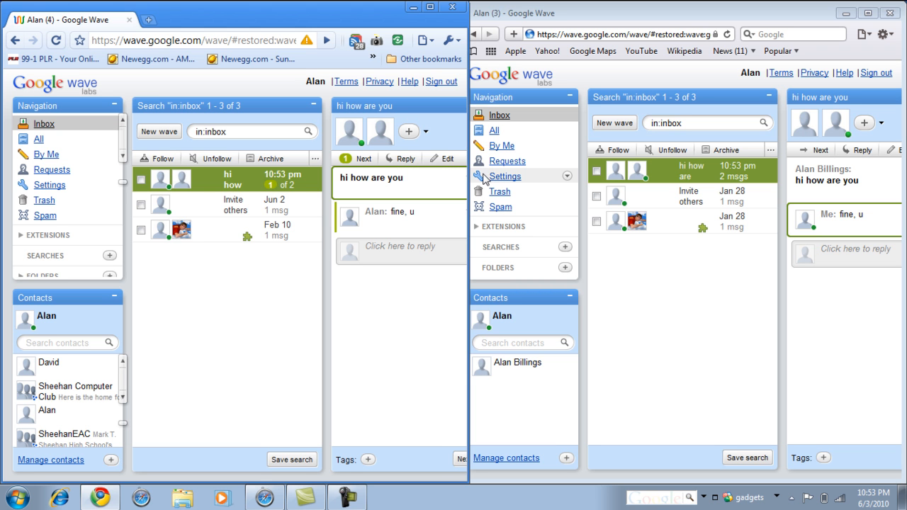
mouse_move(446, 134)
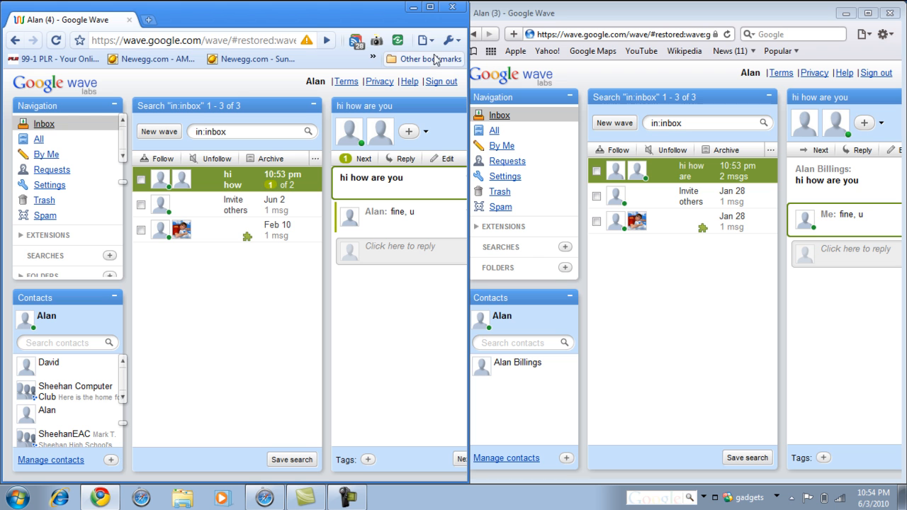
mouse_move(431, 13)
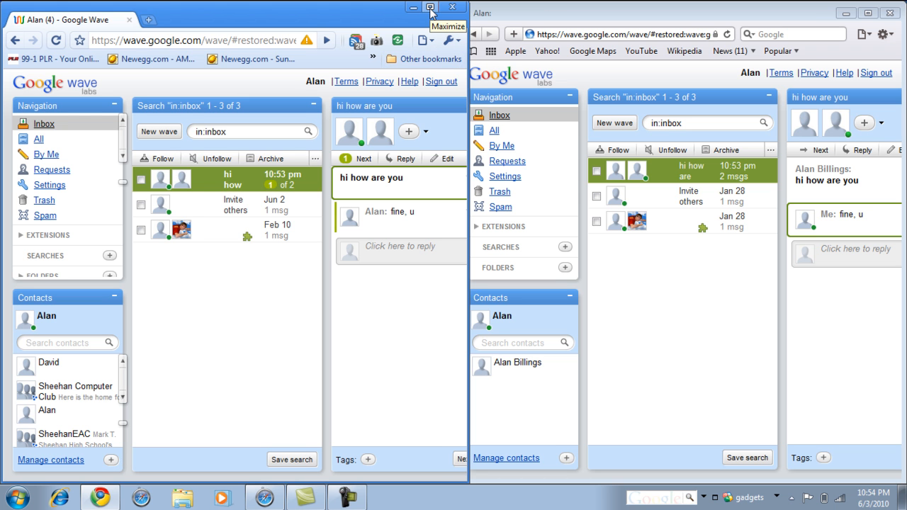
Maximize the first account's window and begin a reply containing a Yes/No/Maybe poll.
click(431, 8)
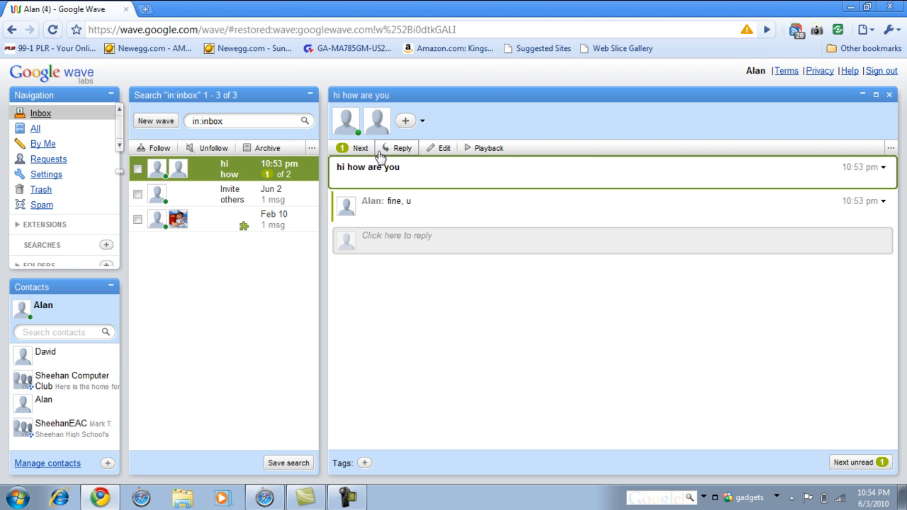
click(397, 236)
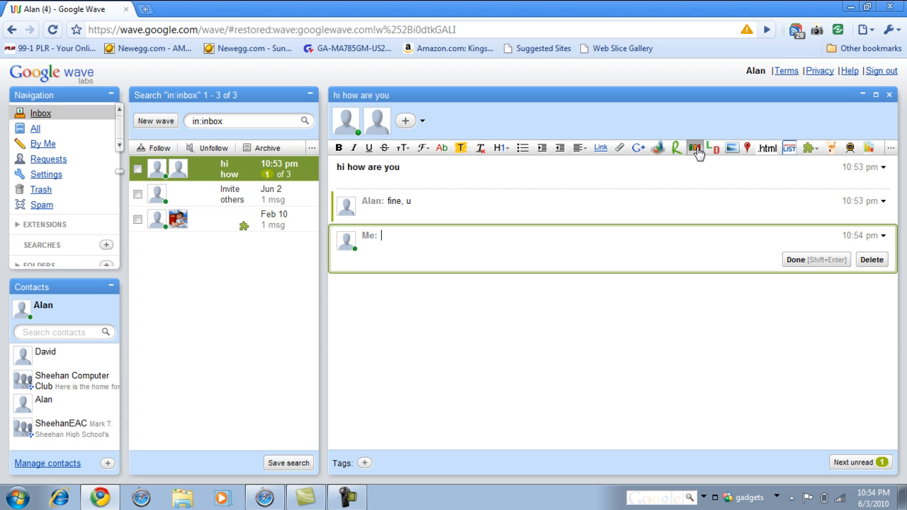
click(695, 148)
text(are u)
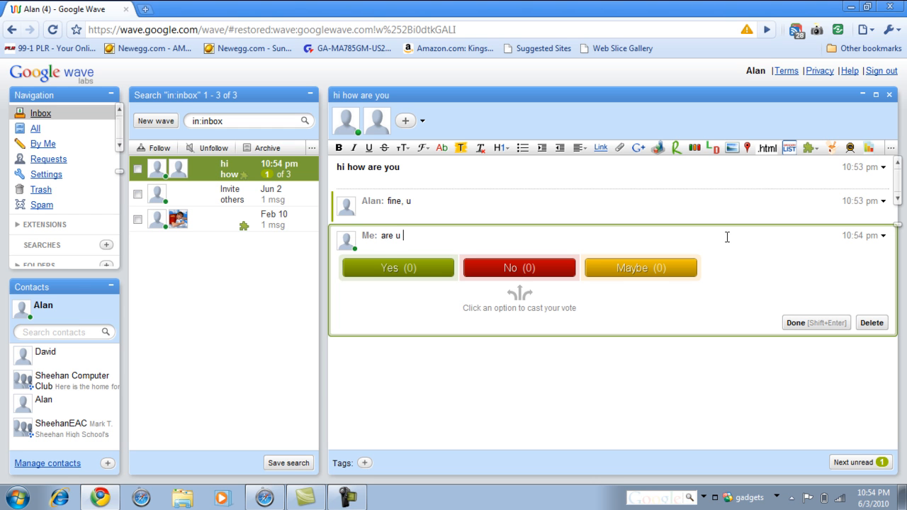
Make the poll question read 'are u going for pizza @ 2:30'.
text(going)
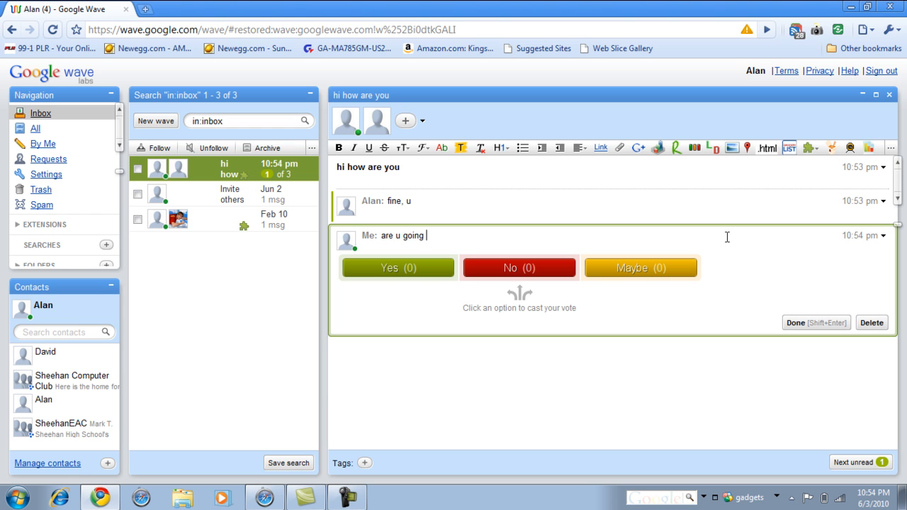
text(for pi)
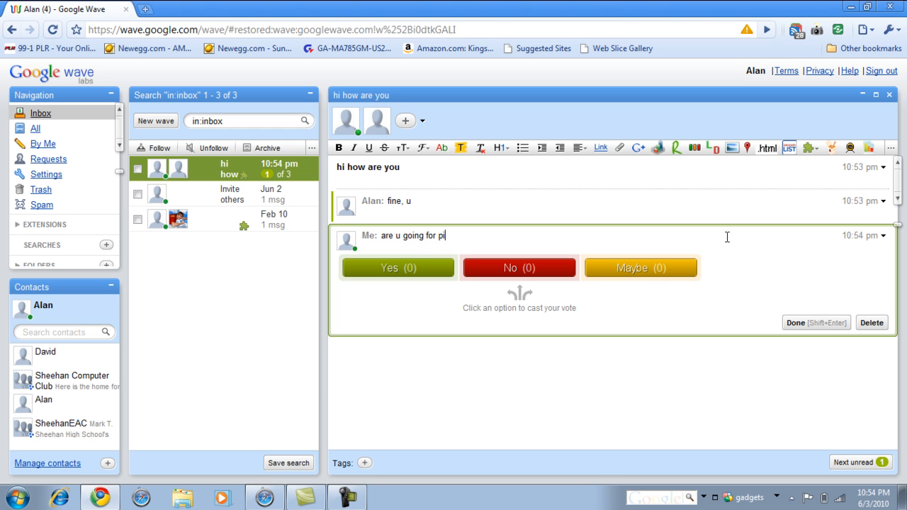
text(zza)
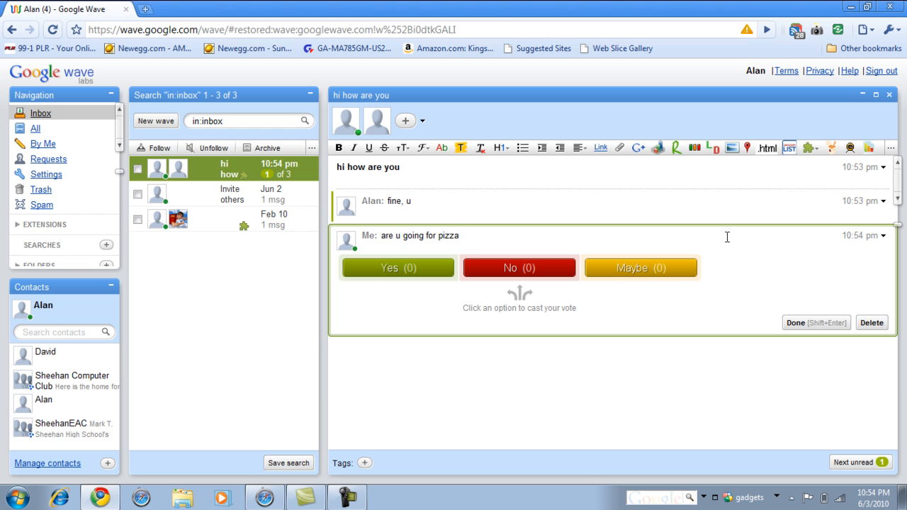
mouse_move(607, 190)
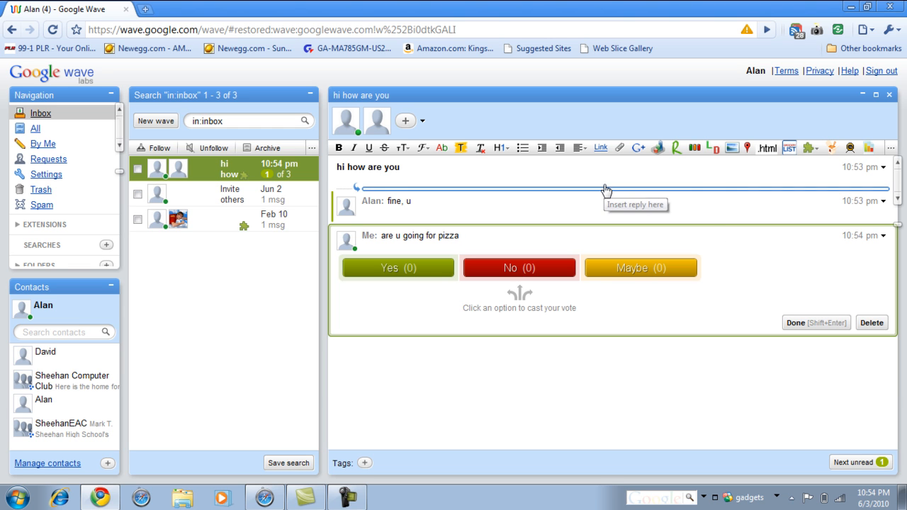
mouse_move(550, 216)
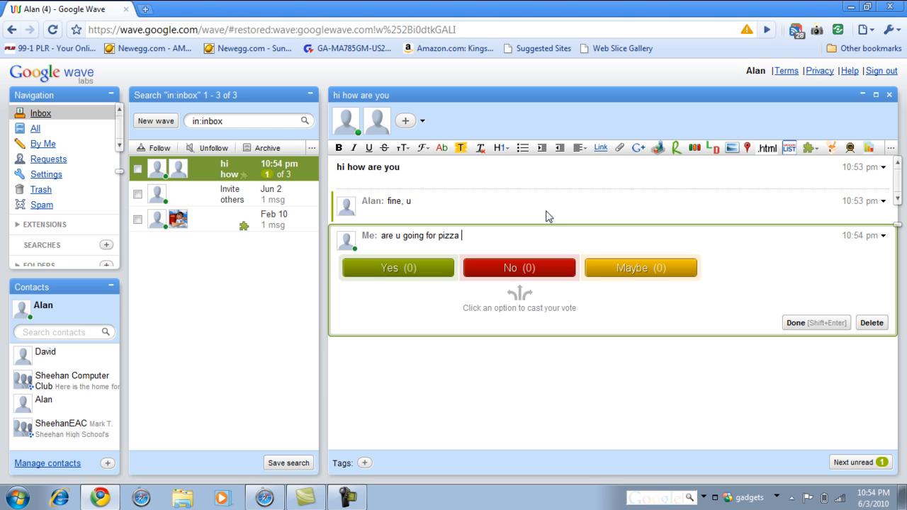
text(@ 2)
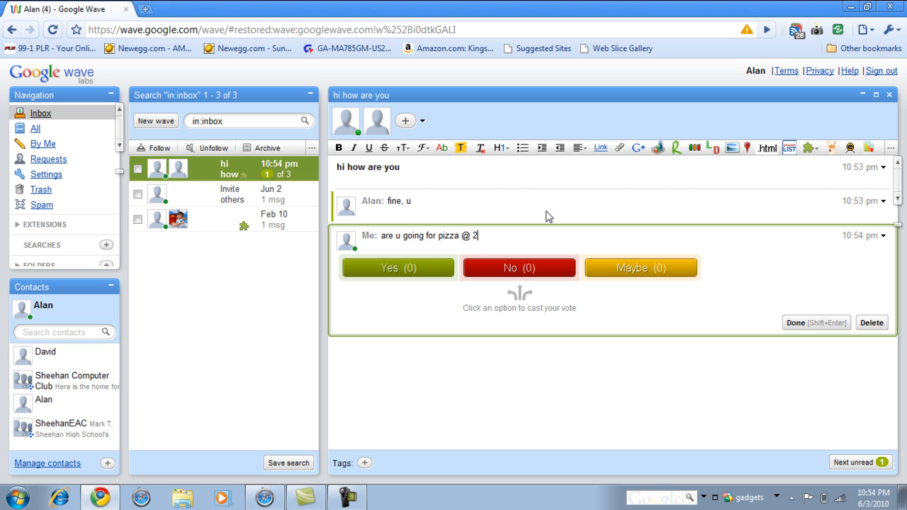
text(:30)
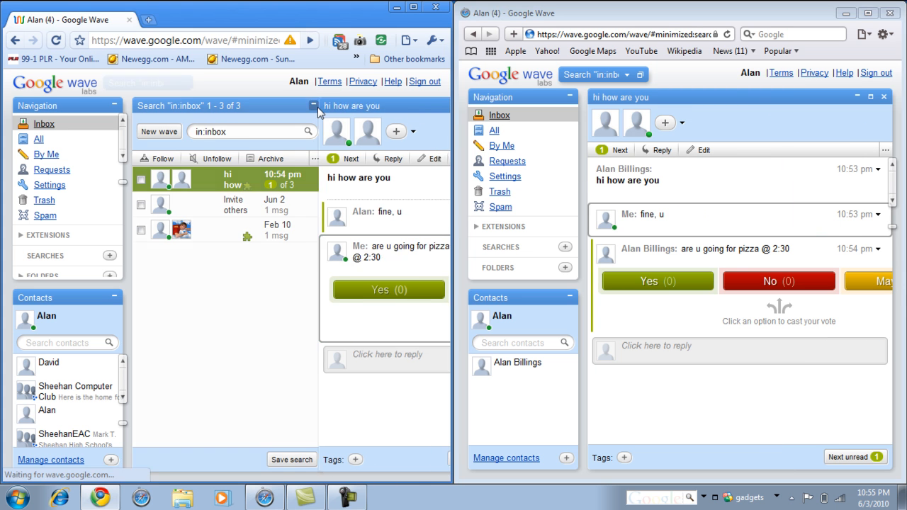
Vote Yes on the pizza poll and post the reply 'i hope I can make it'.
click(315, 104)
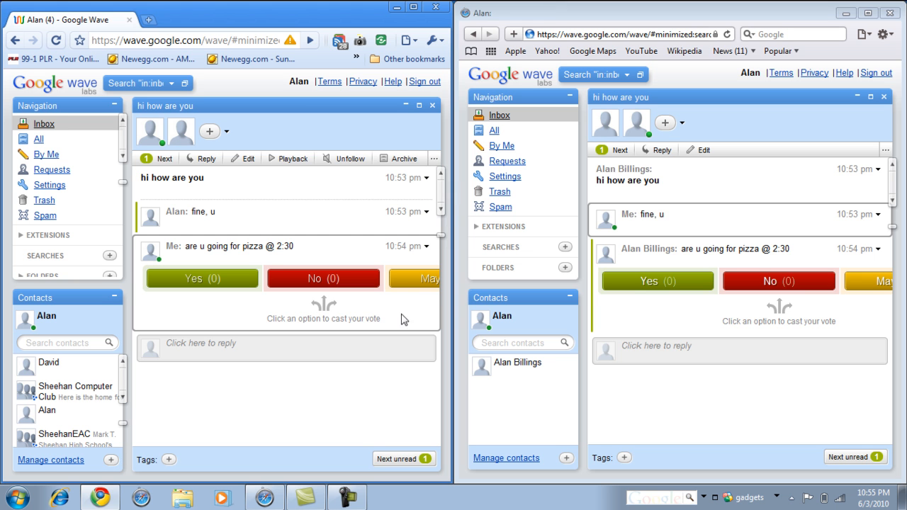
click(658, 280)
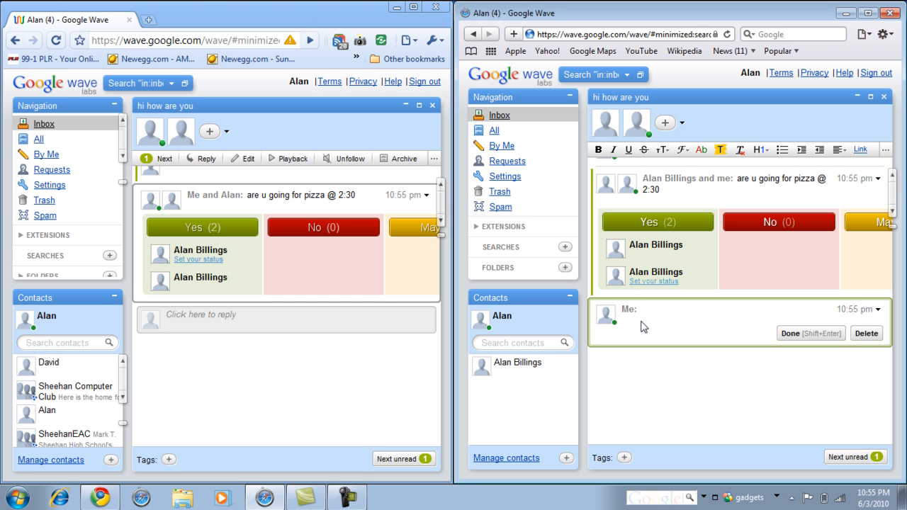
text(i hope)
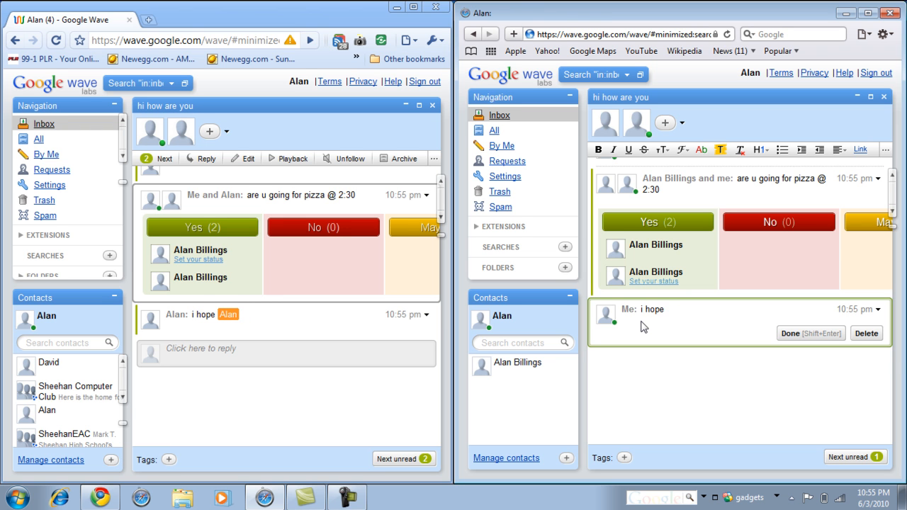
text(I can make)
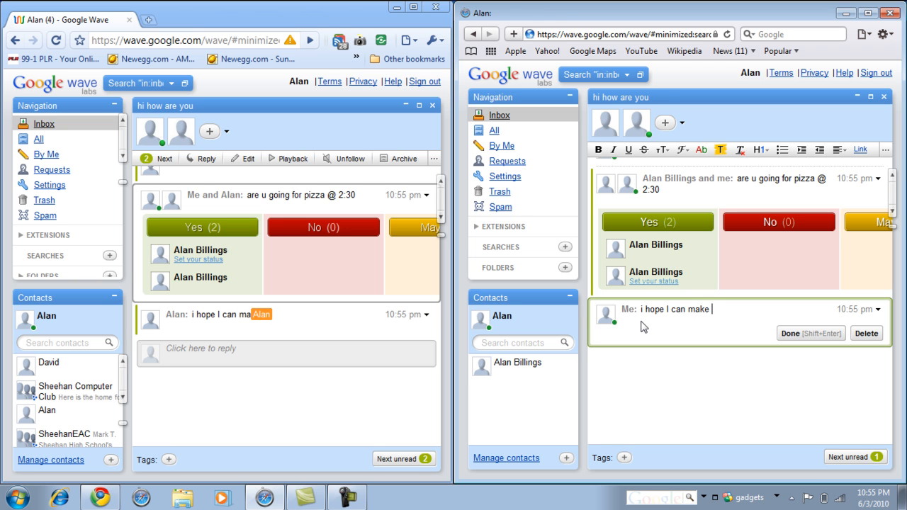
text(it)
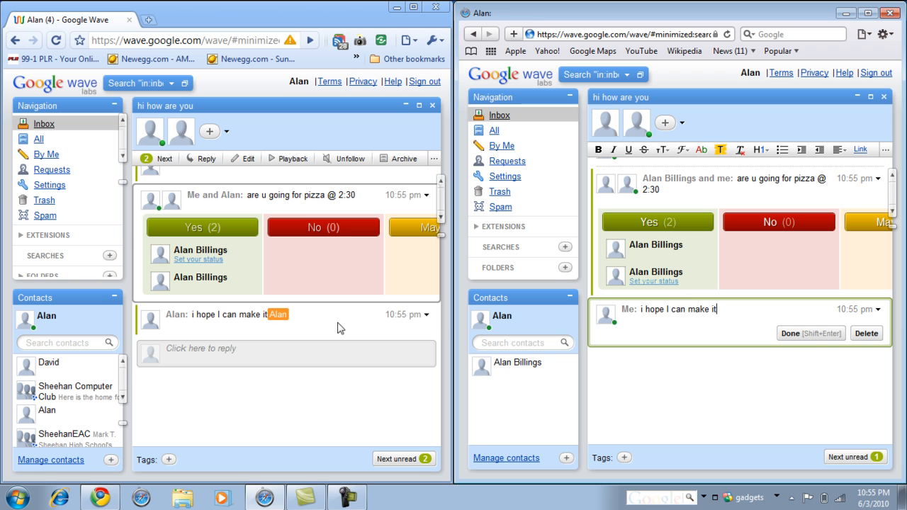
click(811, 333)
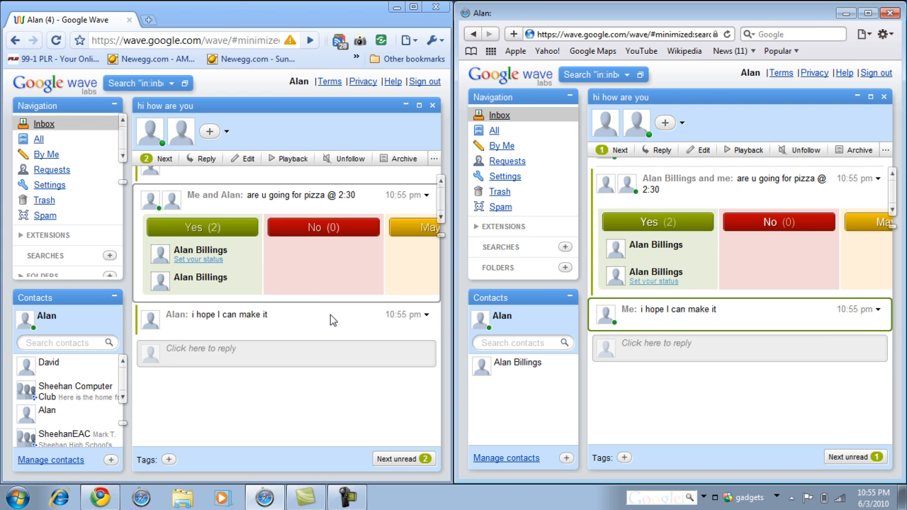
mouse_move(612, 313)
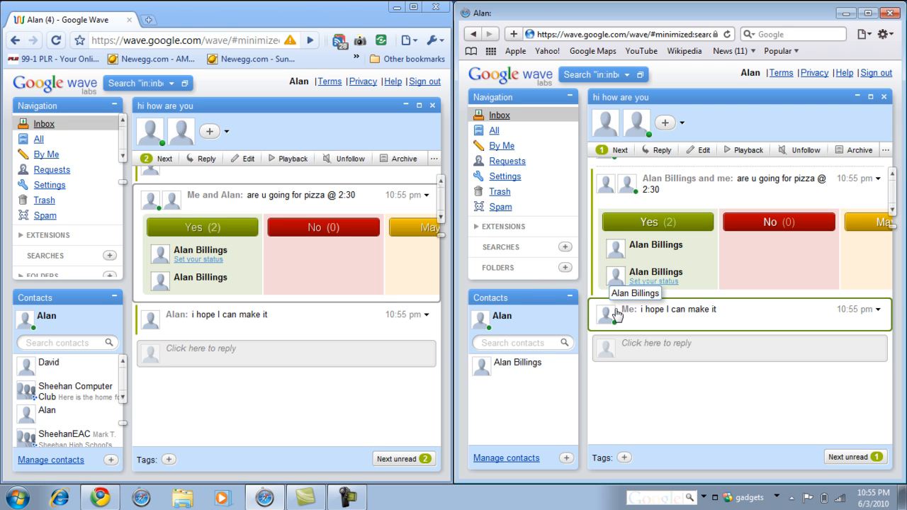
mouse_move(706, 323)
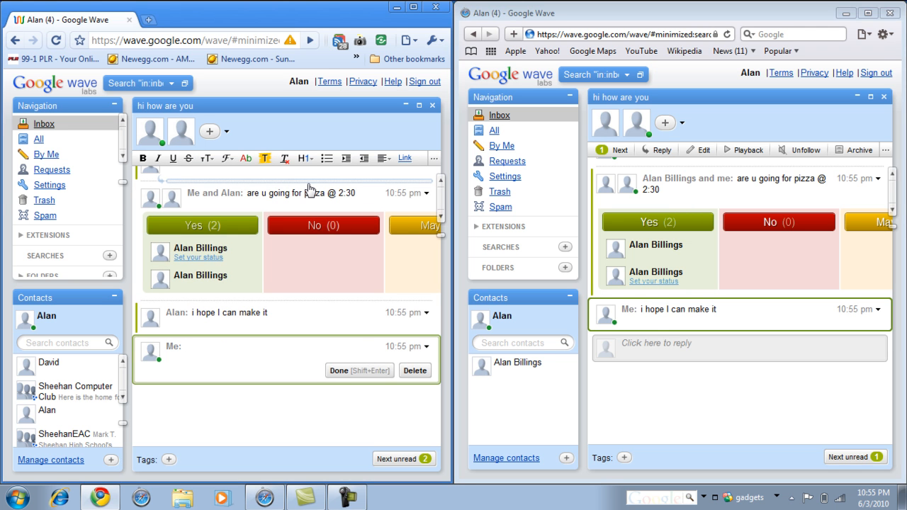
mouse_move(346, 159)
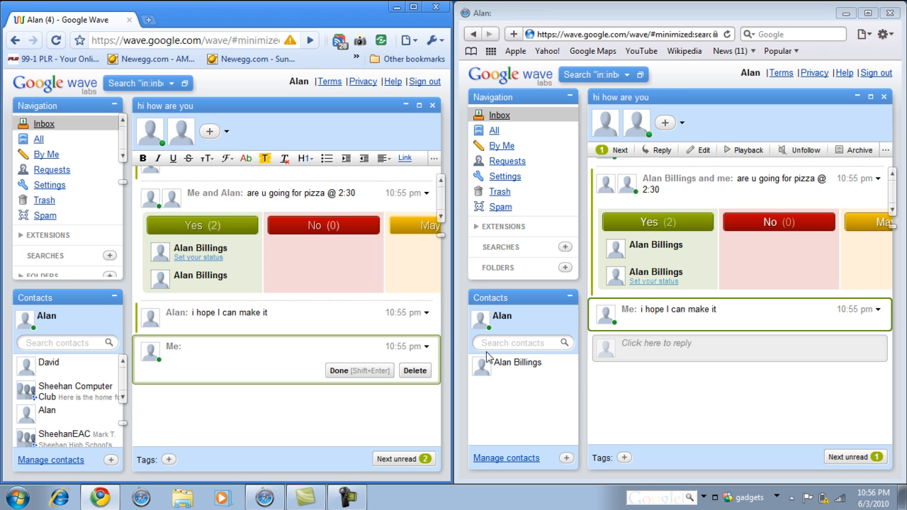
Insert a map gadget into the new reply from the gadget list.
click(185, 346)
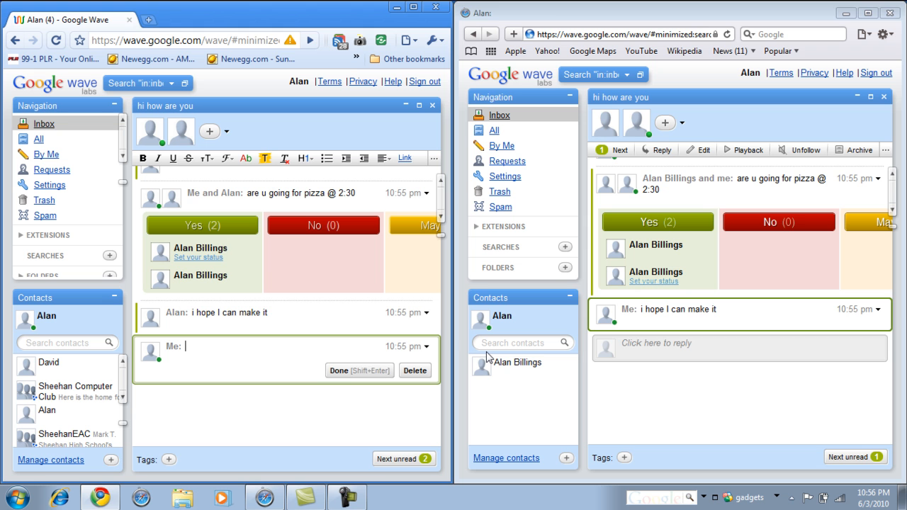
mouse_move(407, 392)
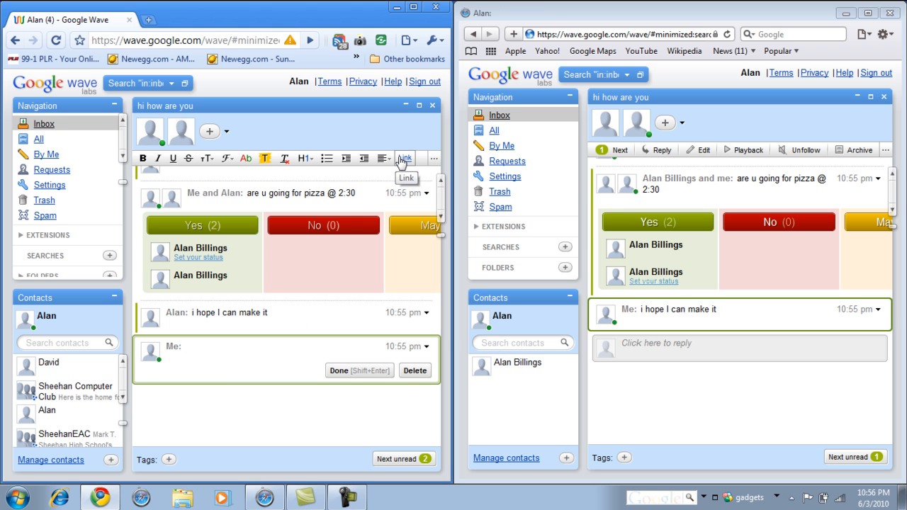
click(434, 159)
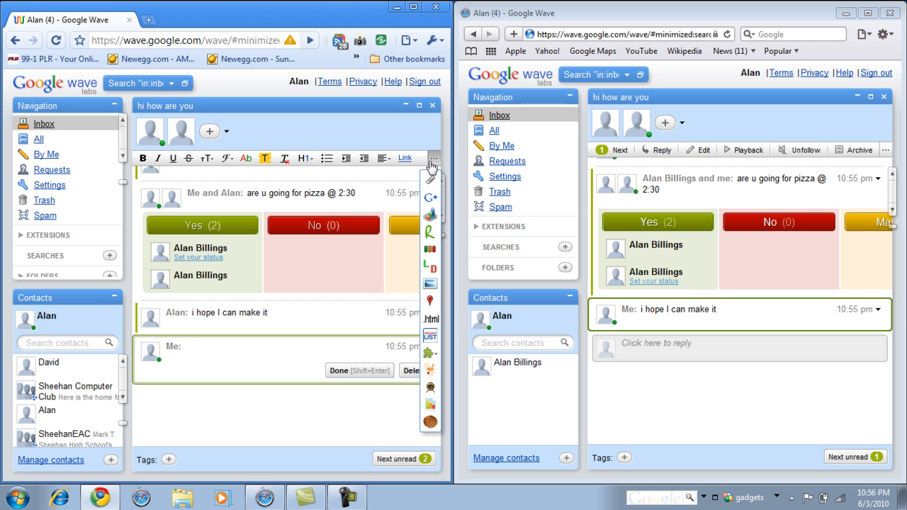
mouse_move(430, 300)
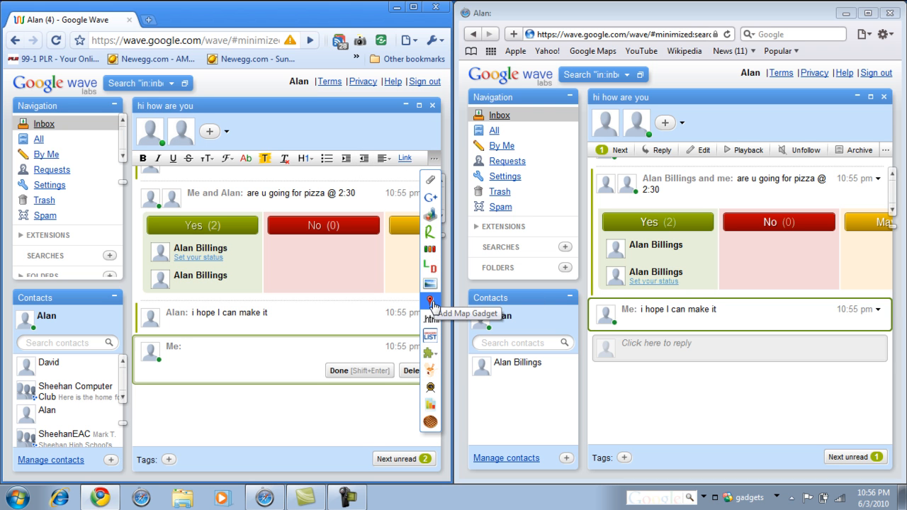
click(431, 300)
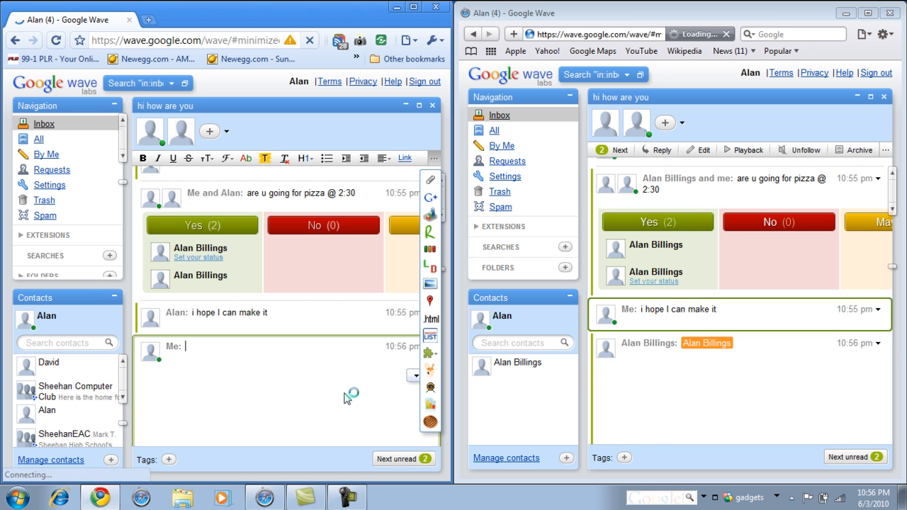
mouse_move(689, 358)
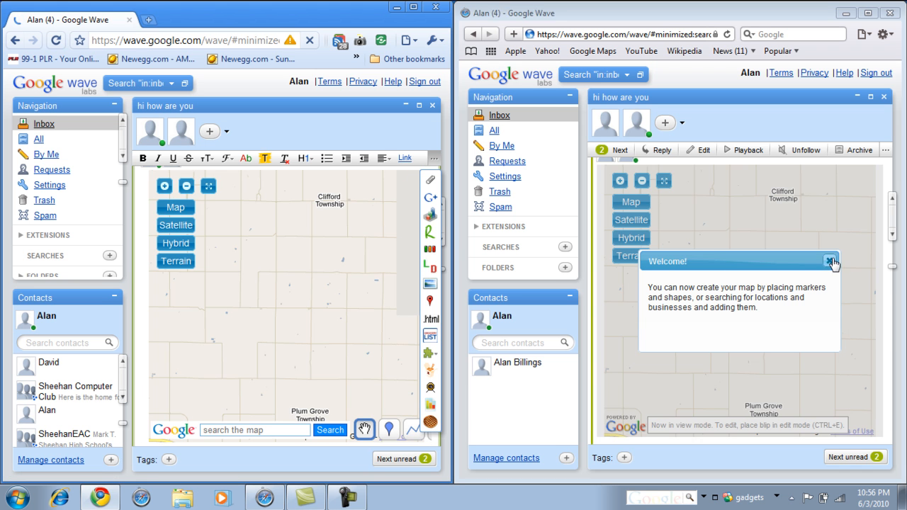
Dismiss the map gadget's welcome message.
click(830, 260)
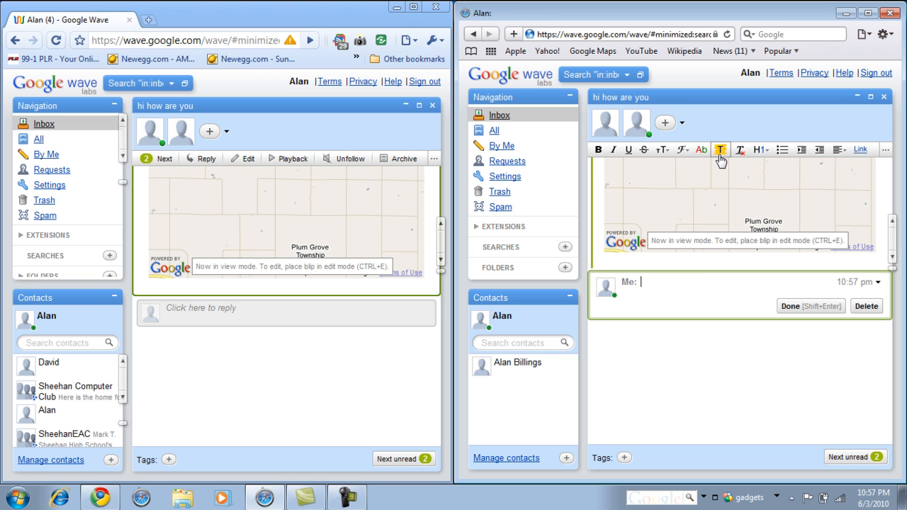
mouse_move(700, 150)
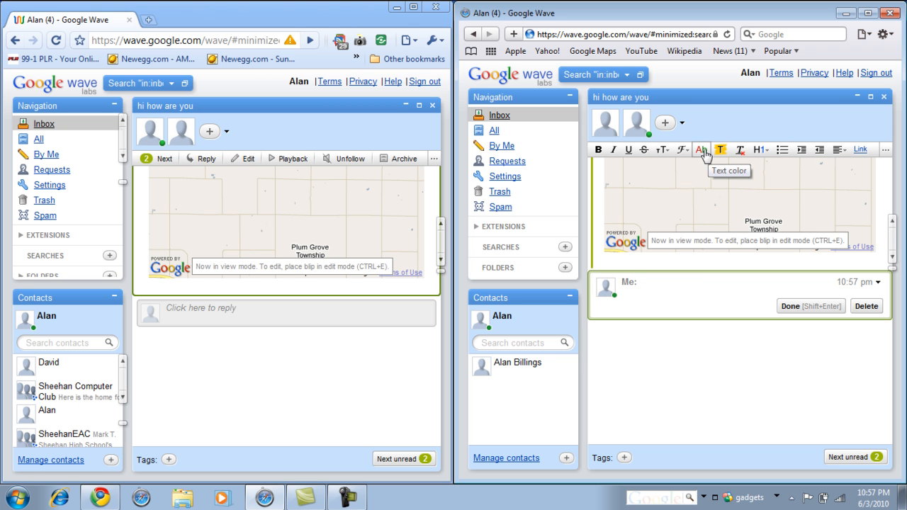
Add a Google web search panel to the reply from the gadget list.
click(885, 151)
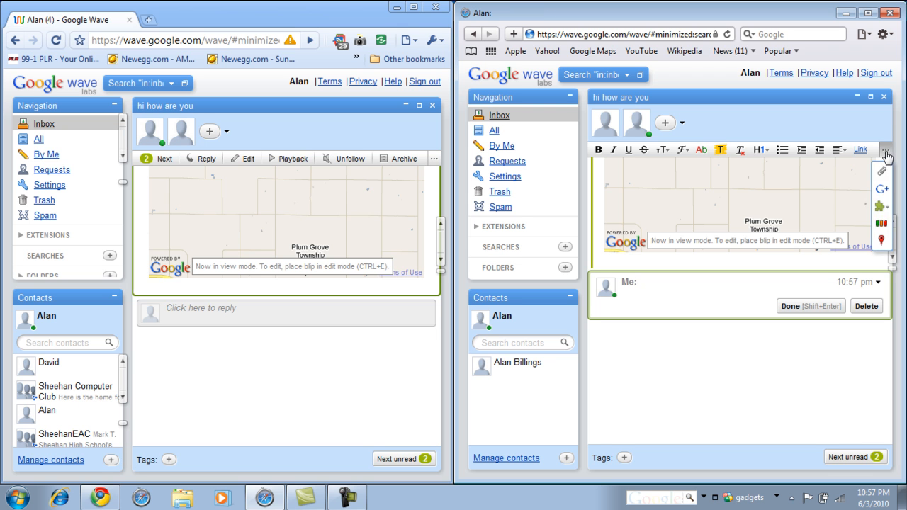
mouse_move(882, 206)
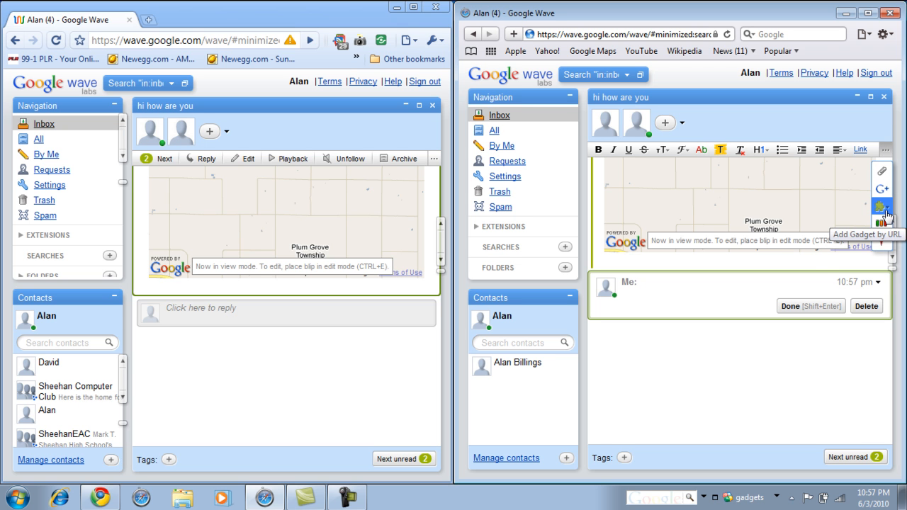
mouse_move(881, 172)
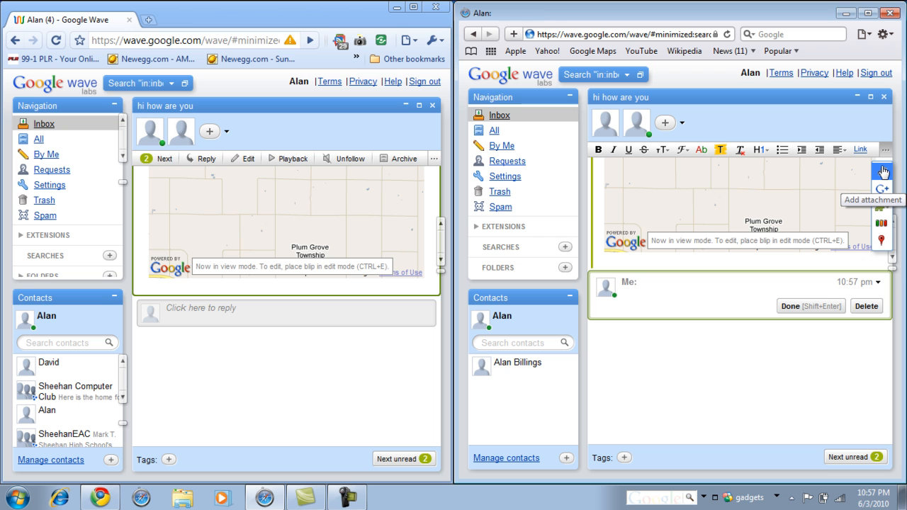
mouse_move(882, 186)
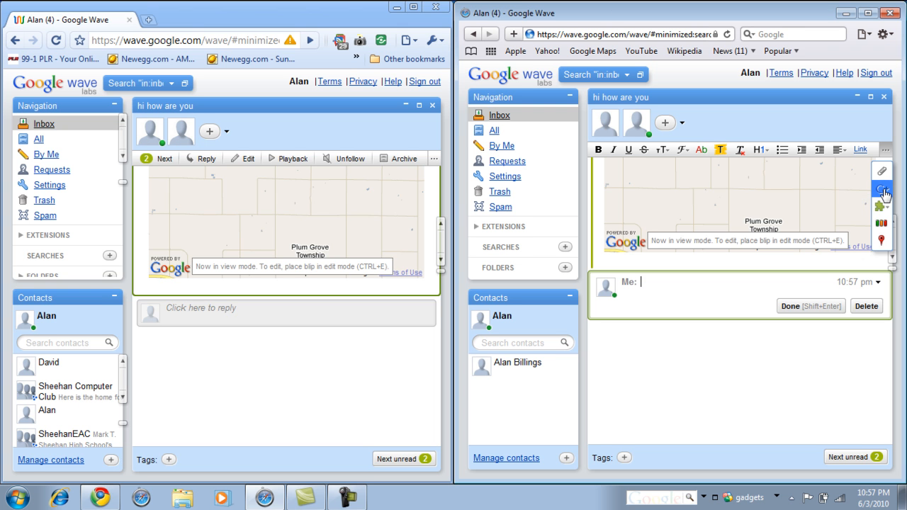
click(884, 190)
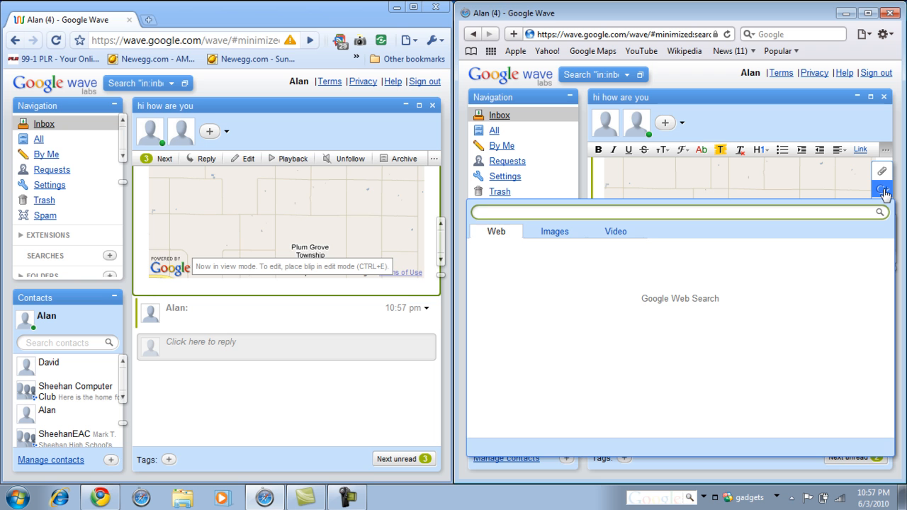
Search images for 'pizza', insert a pizza photo, and post the reply.
text(p)
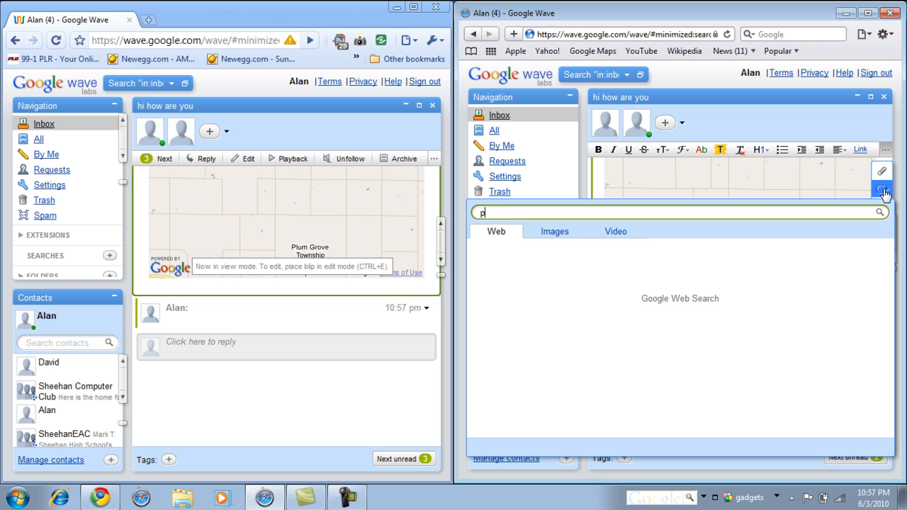
text(izza)
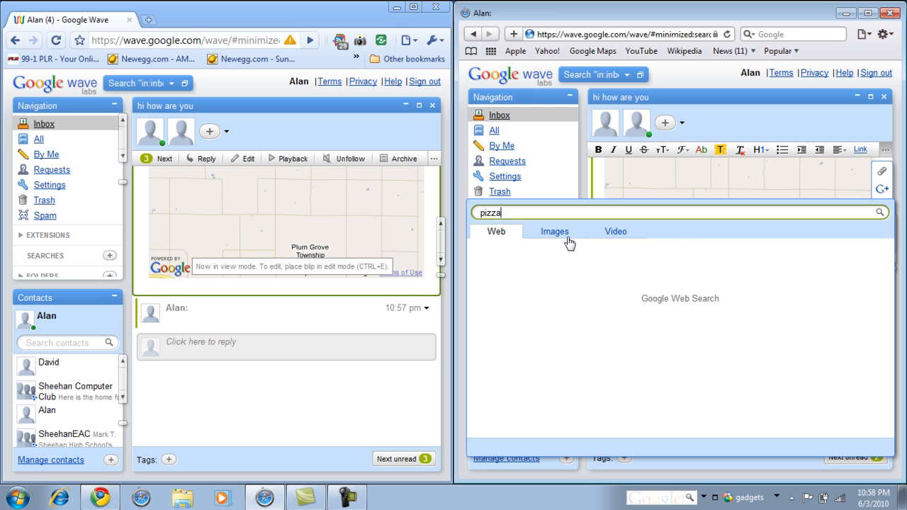
click(554, 231)
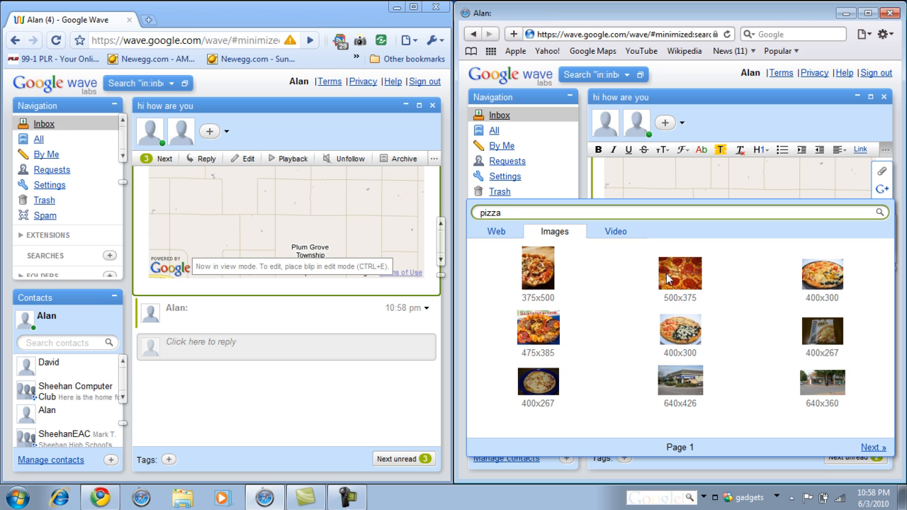
click(681, 272)
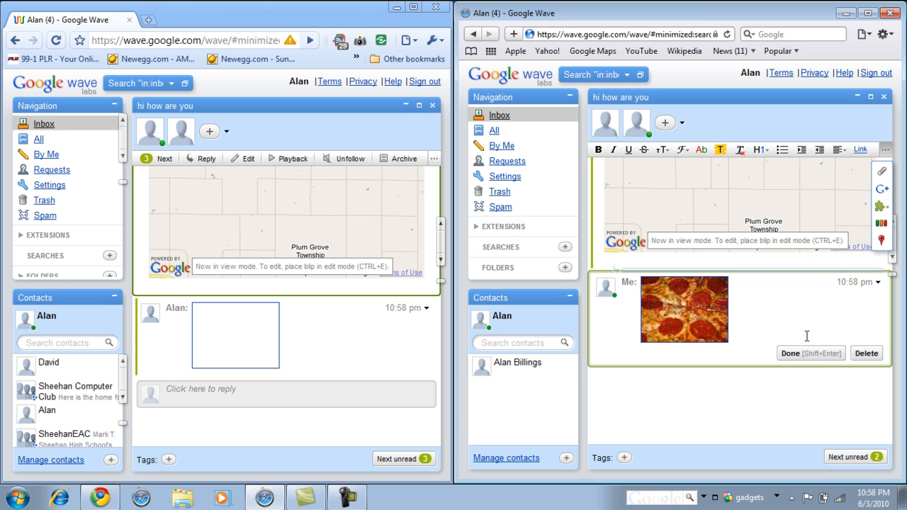
click(810, 353)
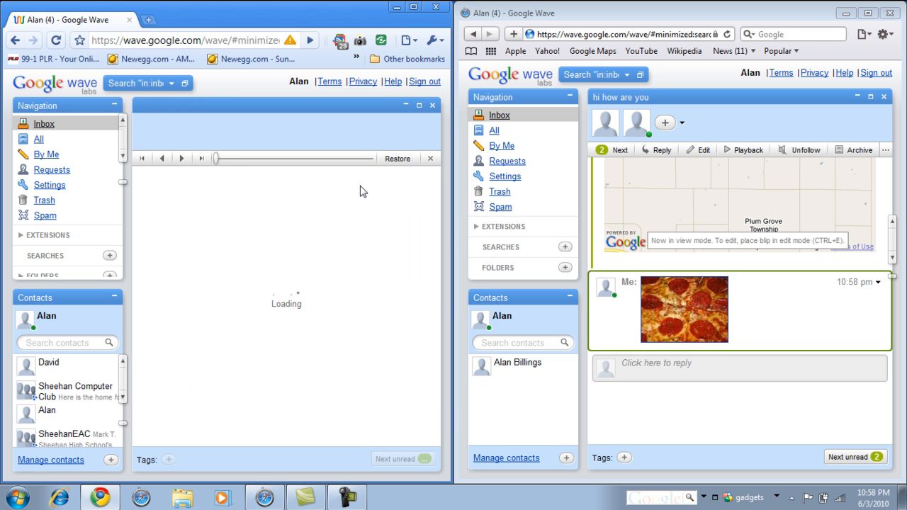
mouse_move(218, 159)
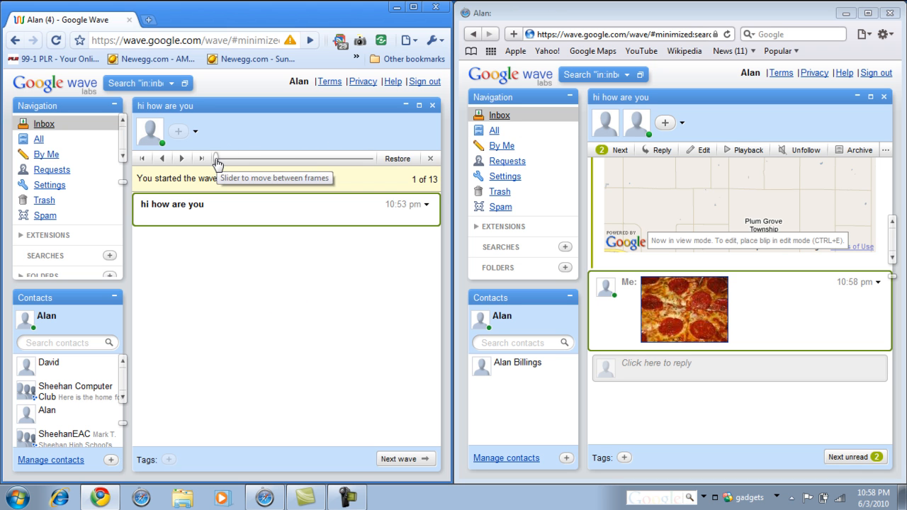
Drag the playback slider forward to step 9 of 13, the pizza poll.
drag(215, 159, 241, 159)
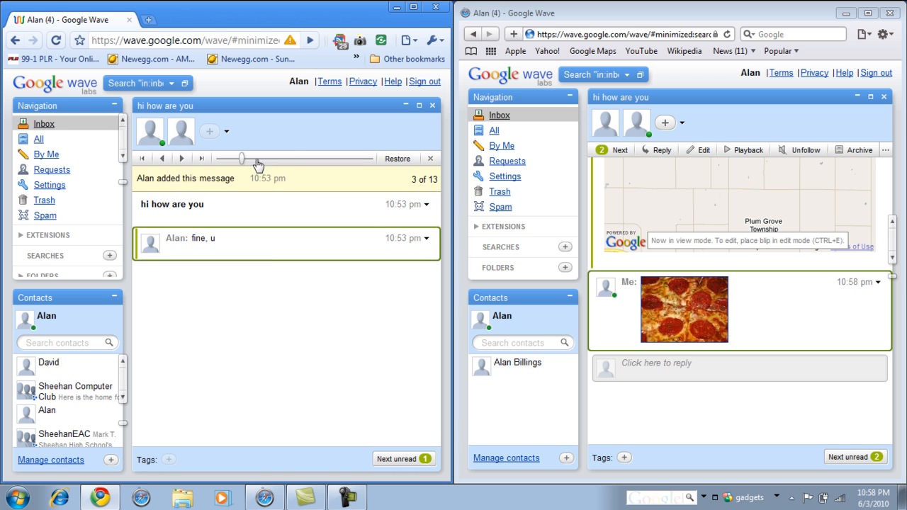
drag(244, 158, 323, 159)
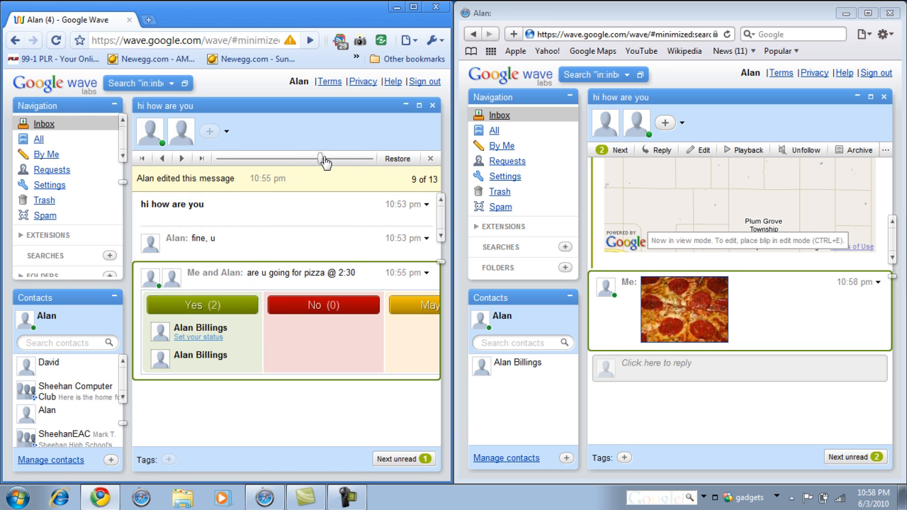